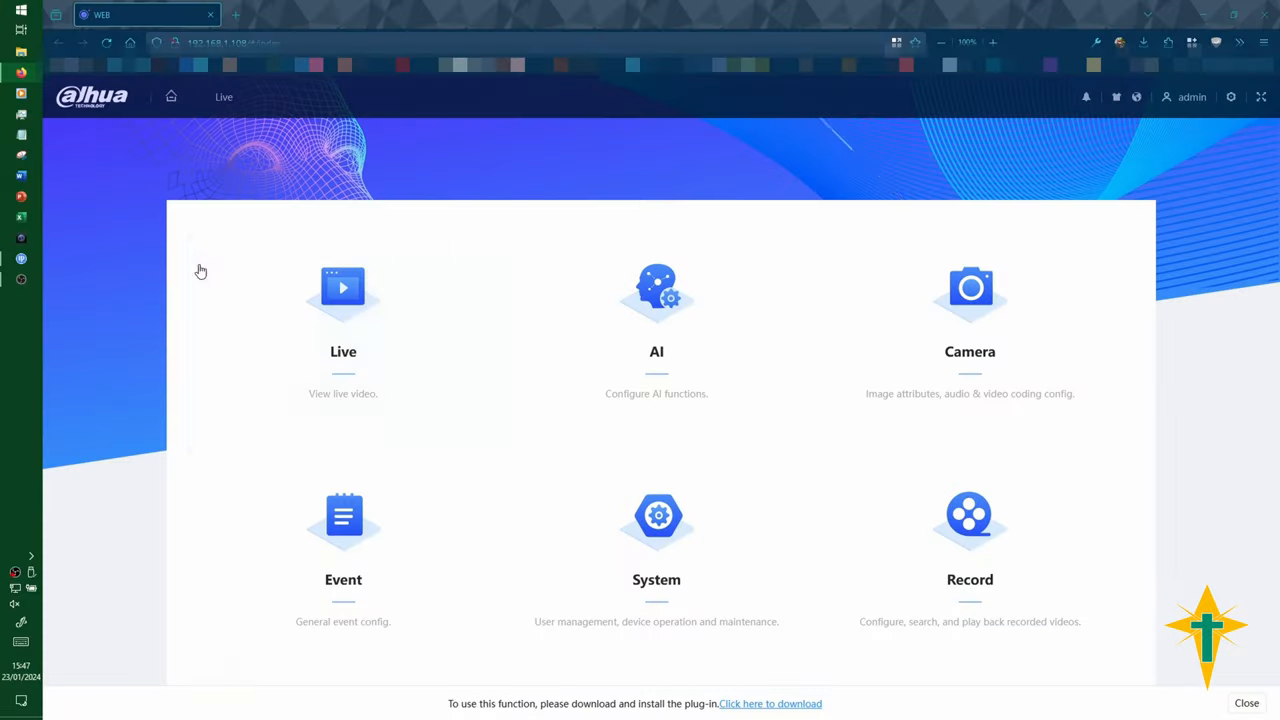
# Enable IVS for CAM 1 in the AI Smart Plan and continue to Rule Config
pyautogui.click(656, 290)
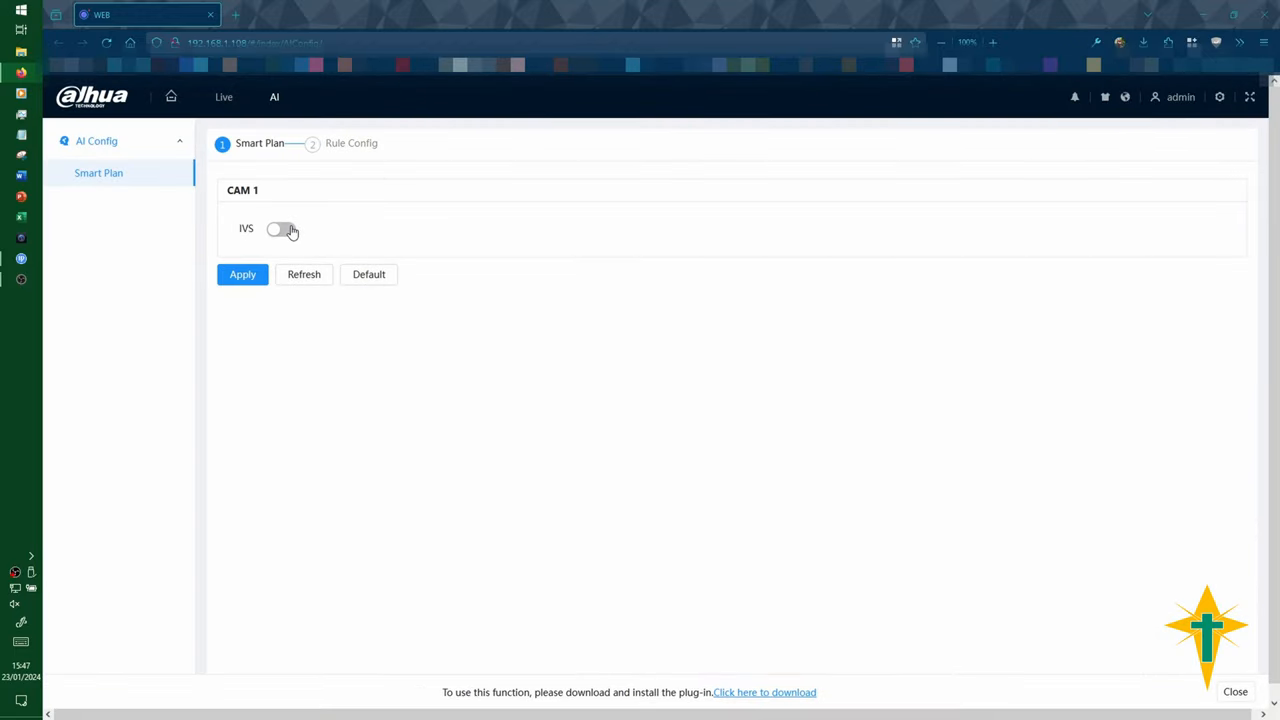
pyautogui.click(282, 230)
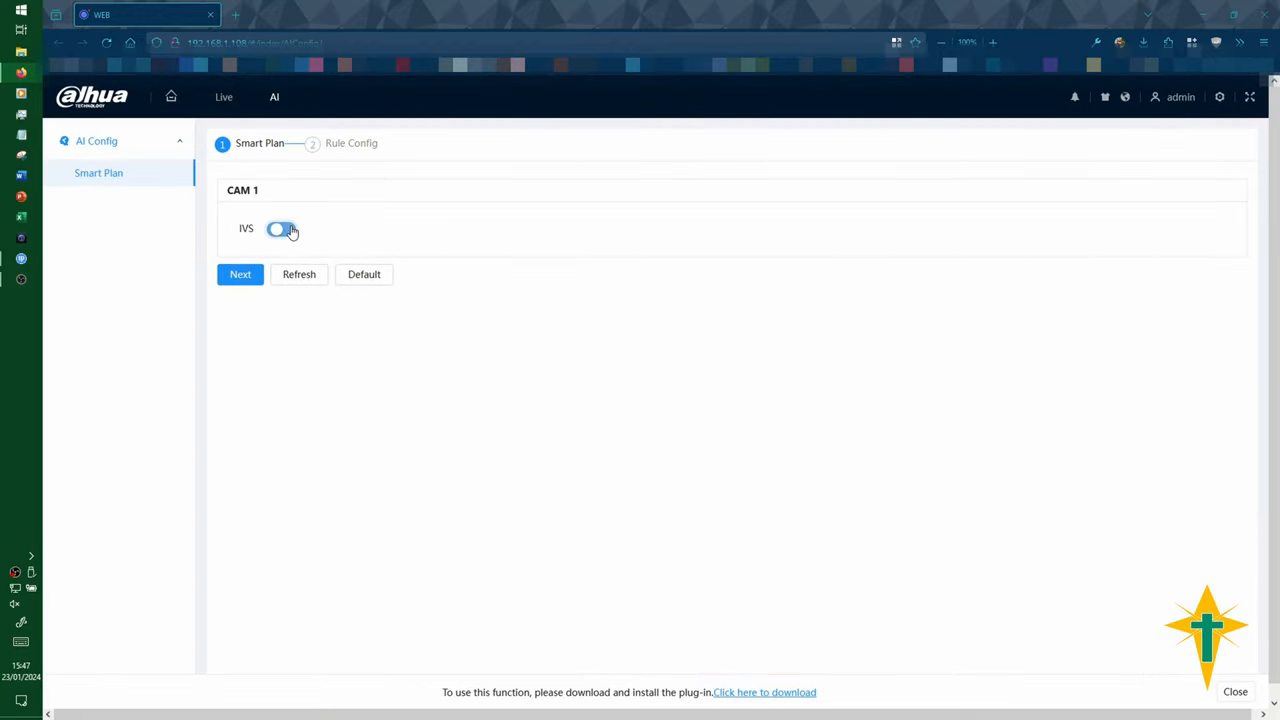
pyautogui.click(240, 274)
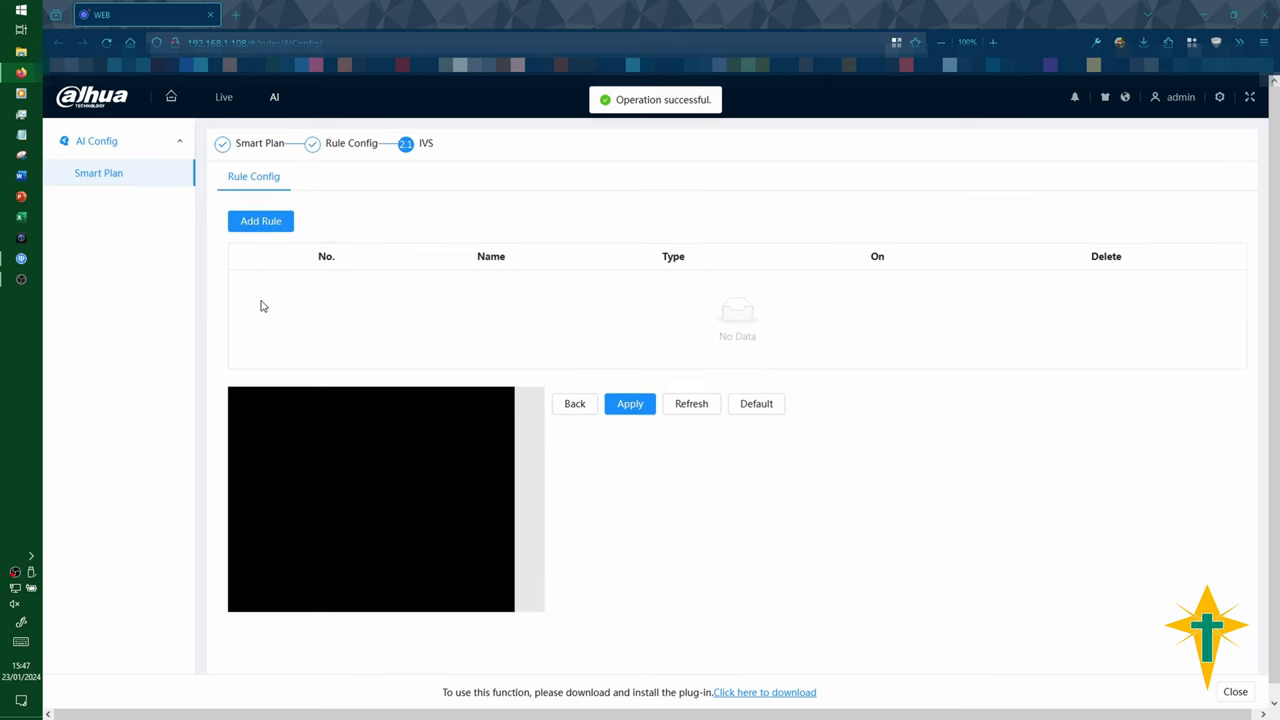
# Add a Tripwire rule IVS-1 with Target Filter on Human and a Full Time plan
pyautogui.click(260, 220)
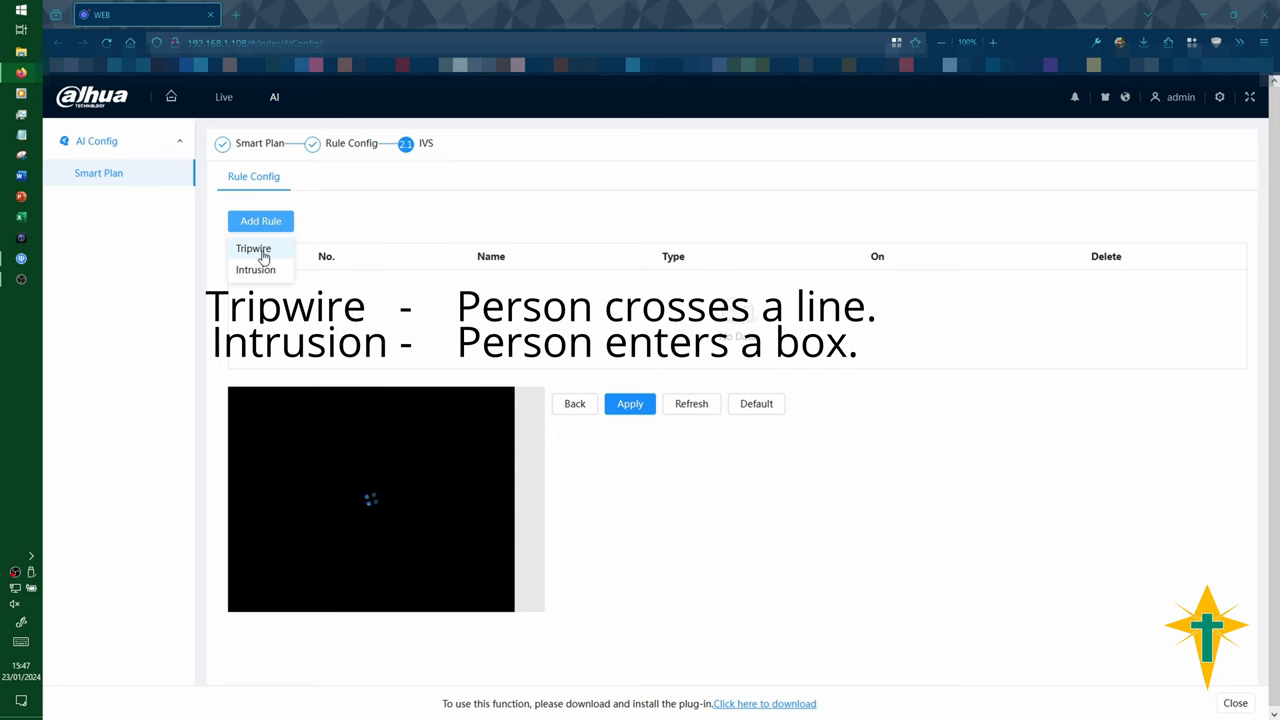
pyautogui.click(252, 248)
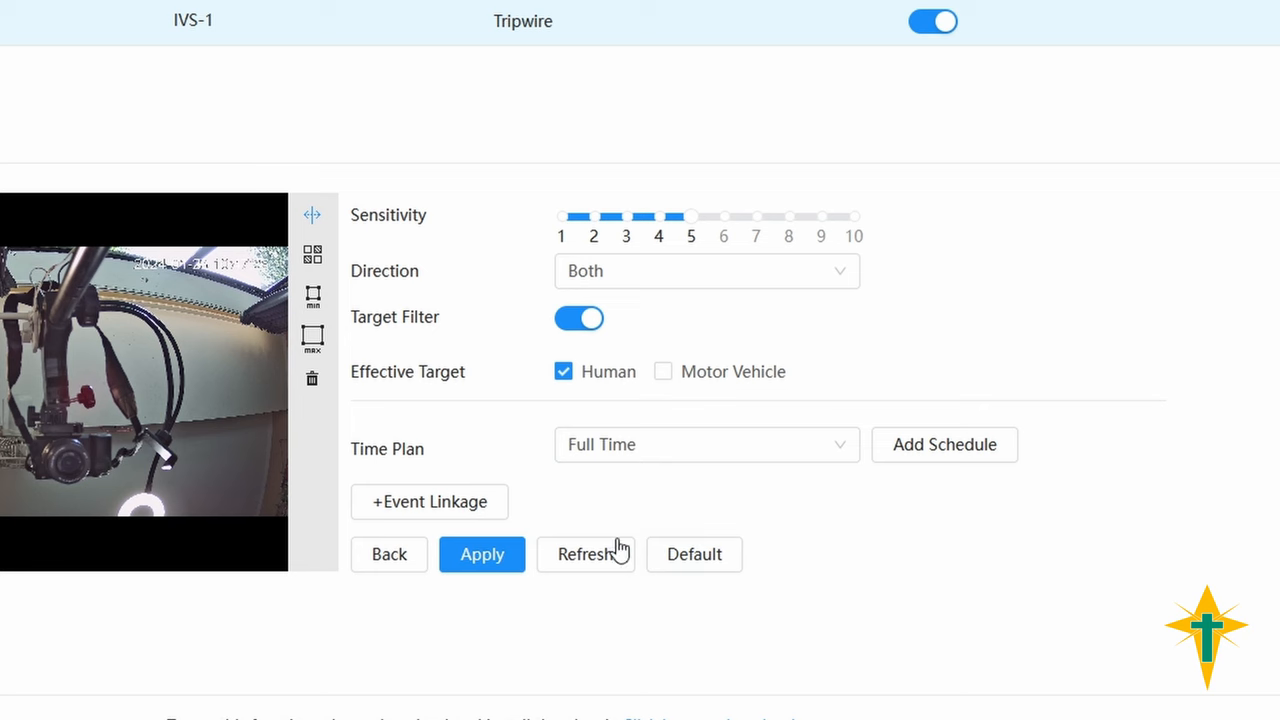
# Add an Alarm-out Port event linkage to IVS-1 with a 10-second post-alarm
pyautogui.click(428, 500)
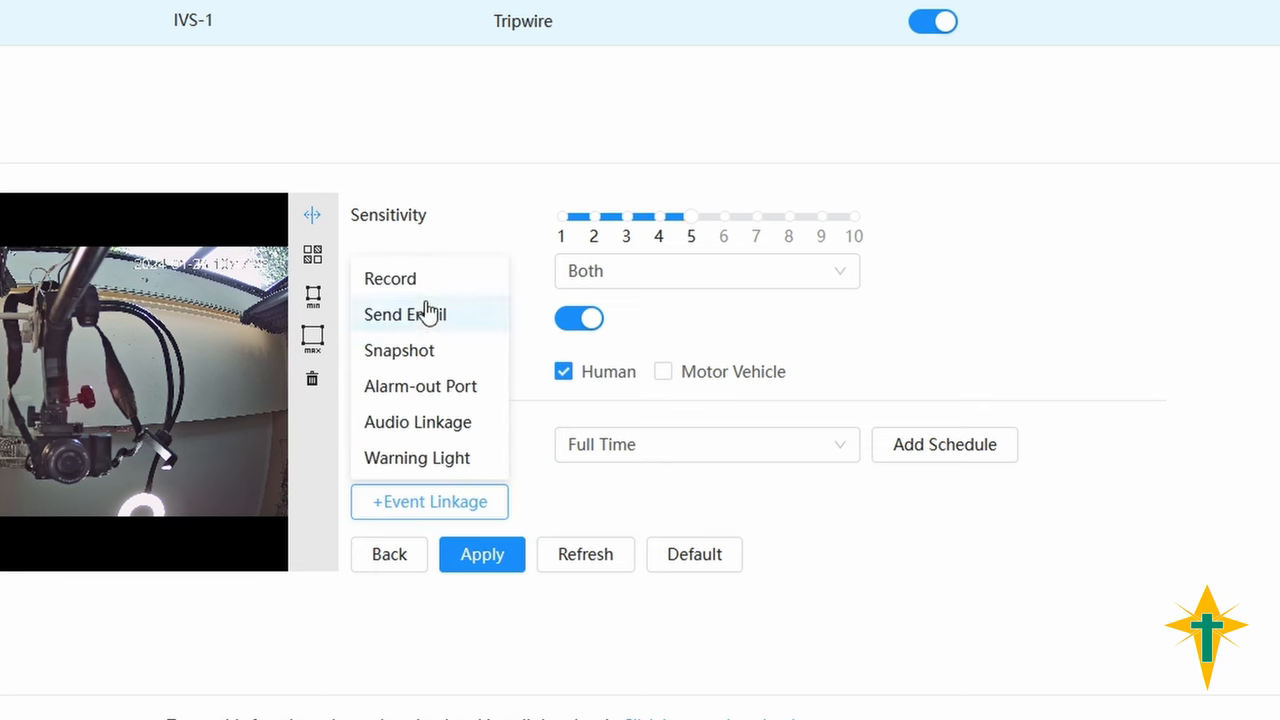
pyautogui.moveTo(418, 292)
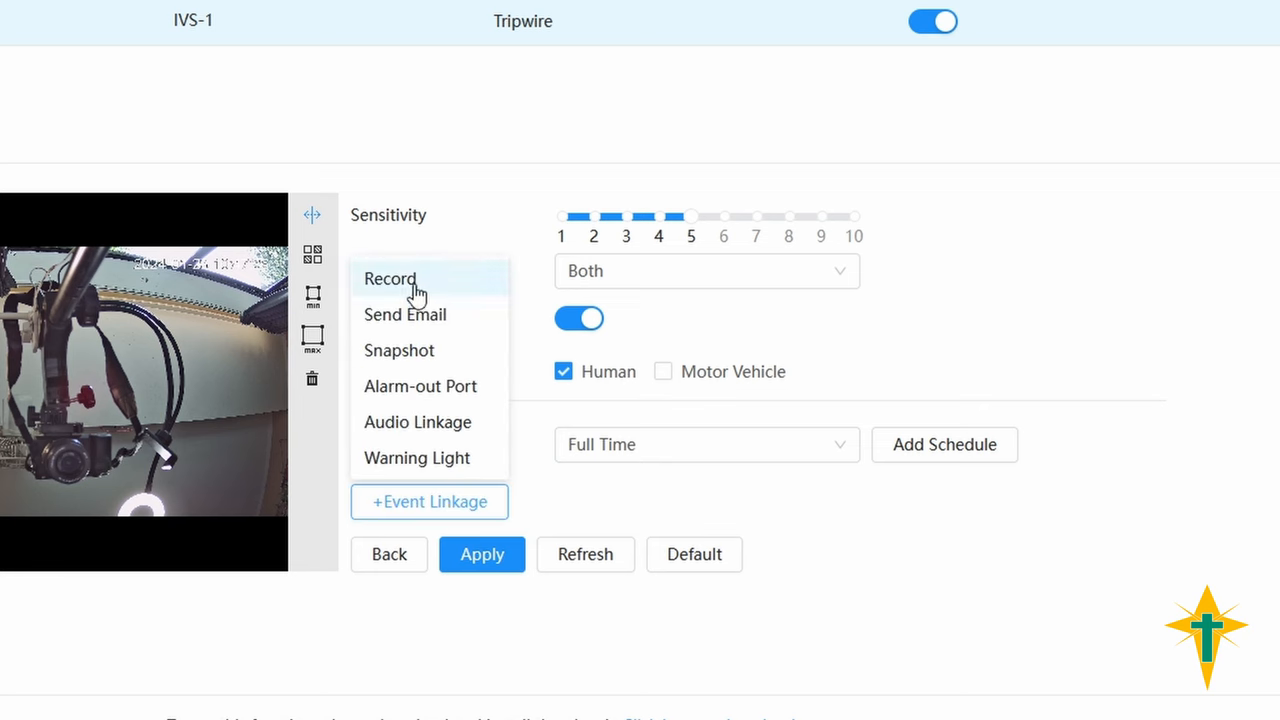
pyautogui.click(390, 278)
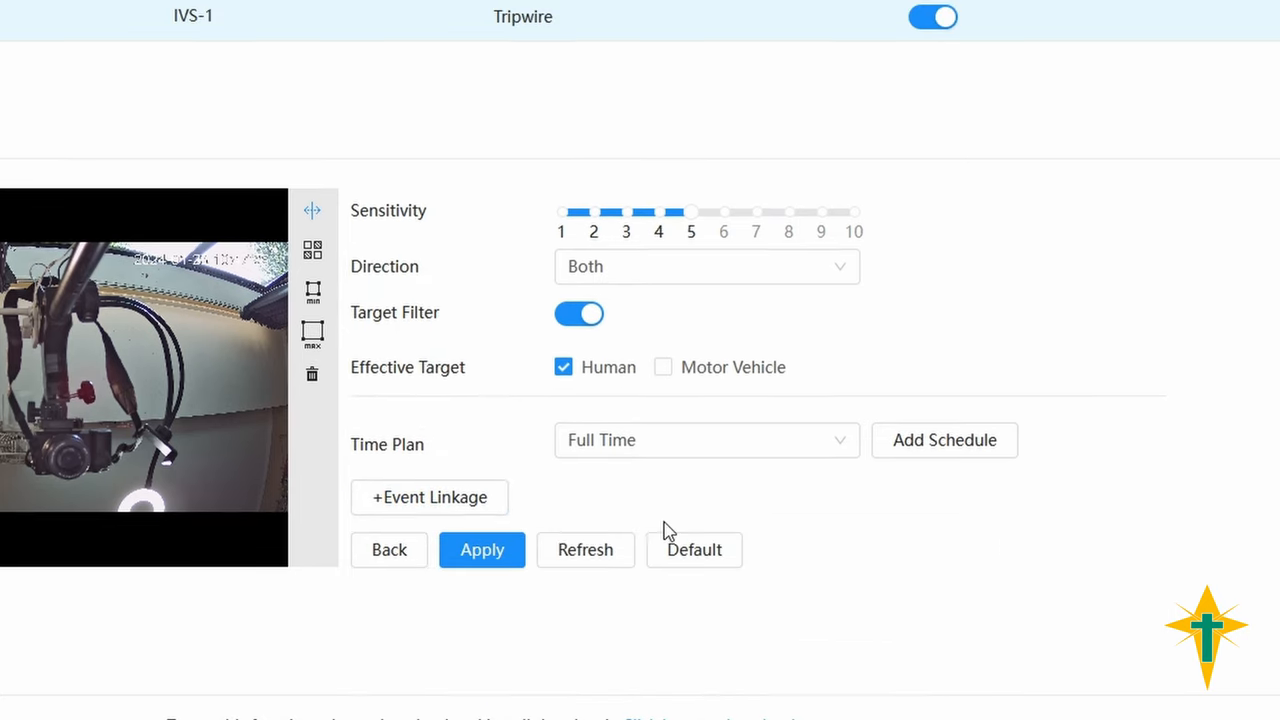
pyautogui.click(428, 496)
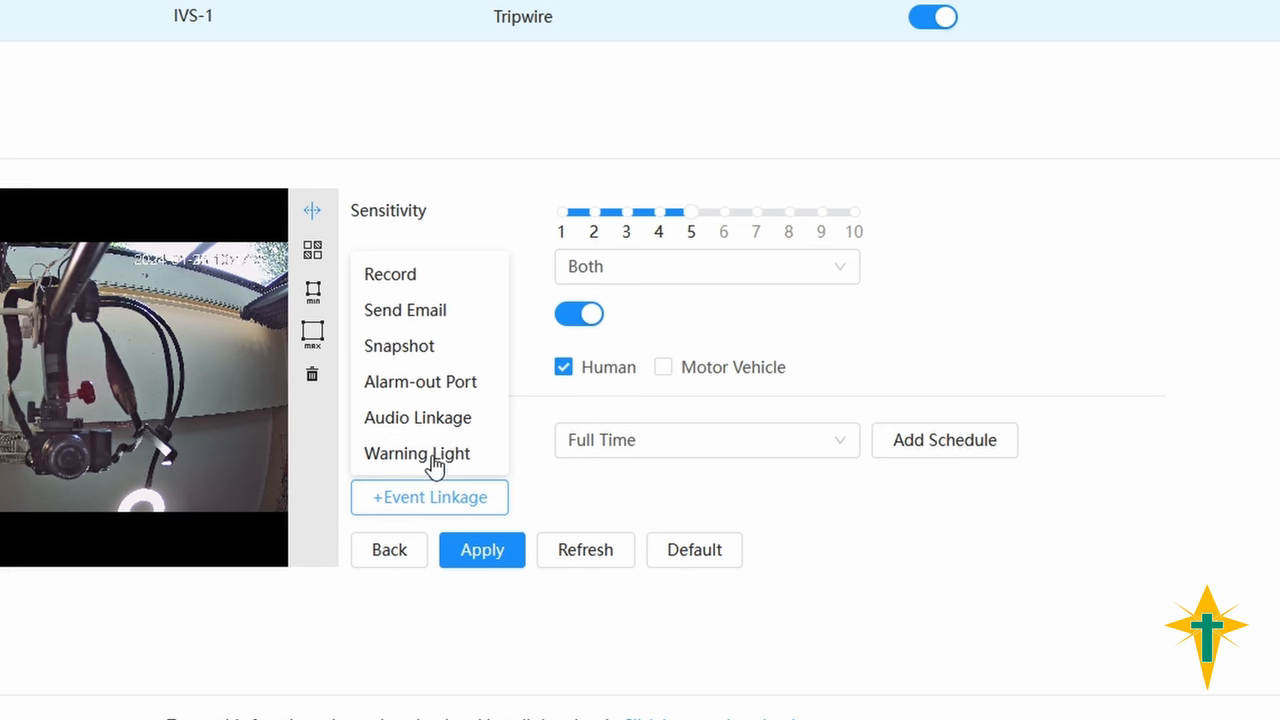
pyautogui.moveTo(472, 400)
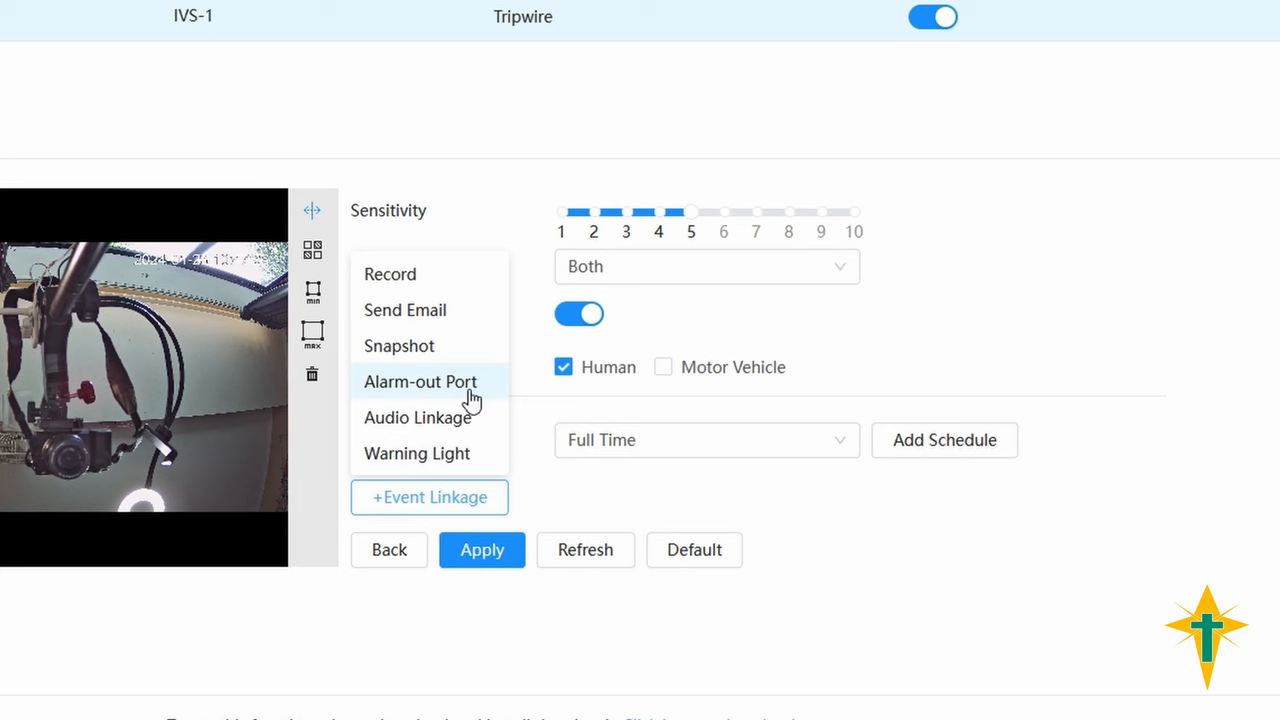
pyautogui.click(420, 380)
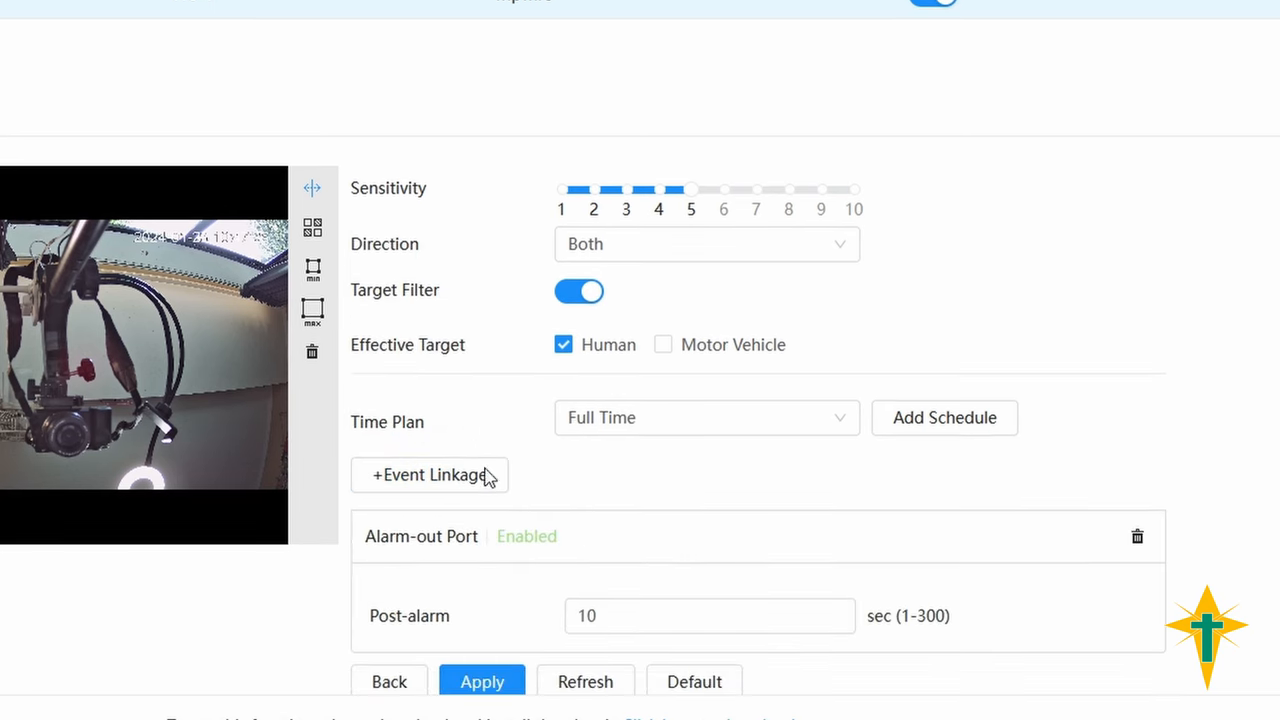
pyautogui.click(696, 616)
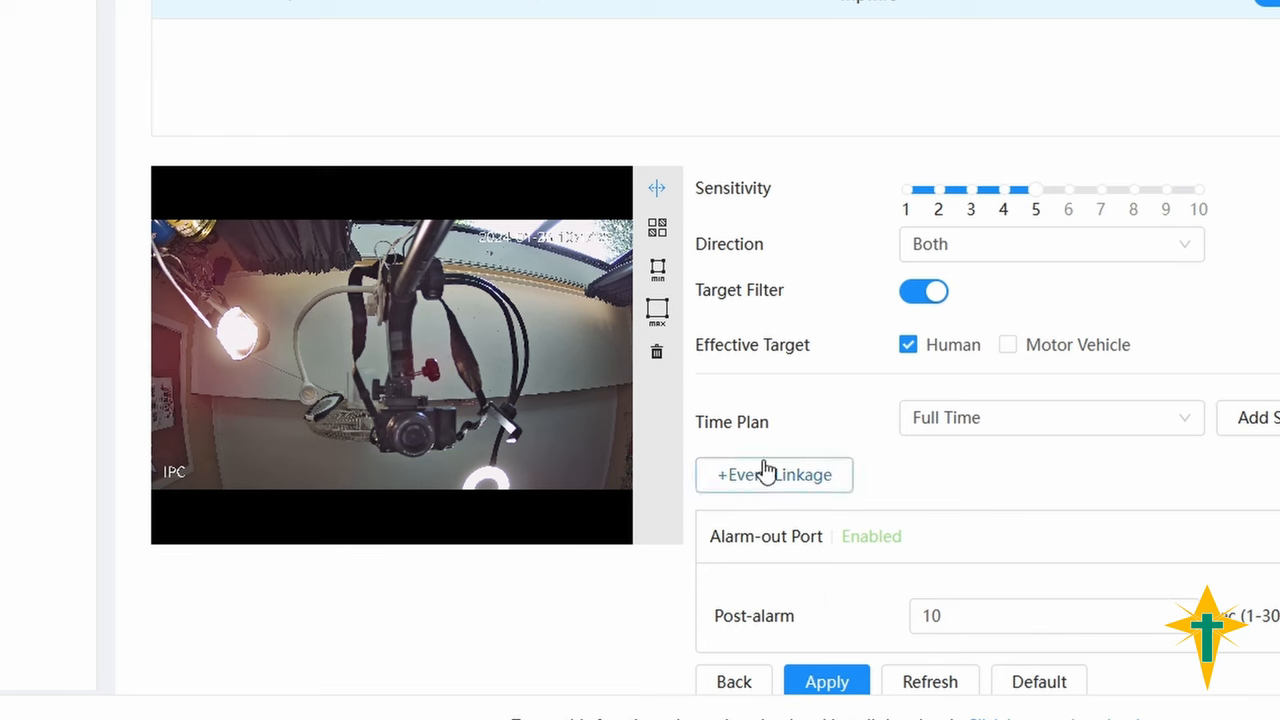
pyautogui.moveTo(656, 200)
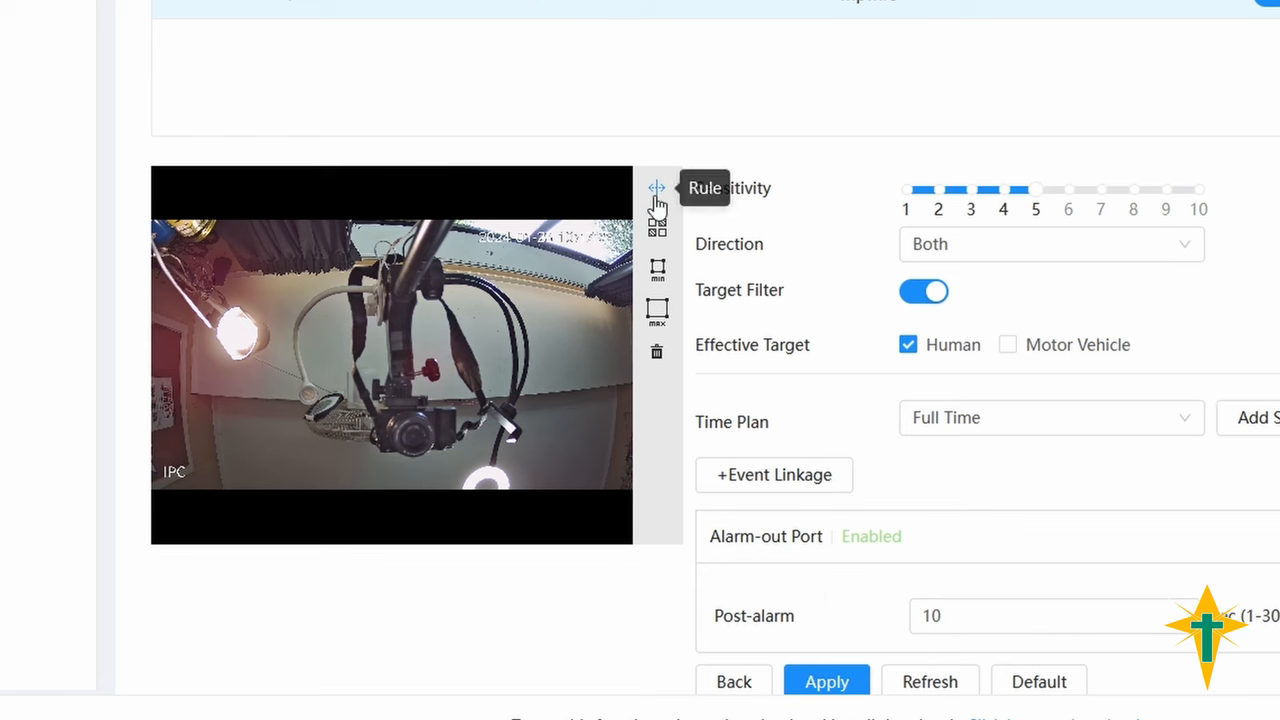
pyautogui.moveTo(388, 298)
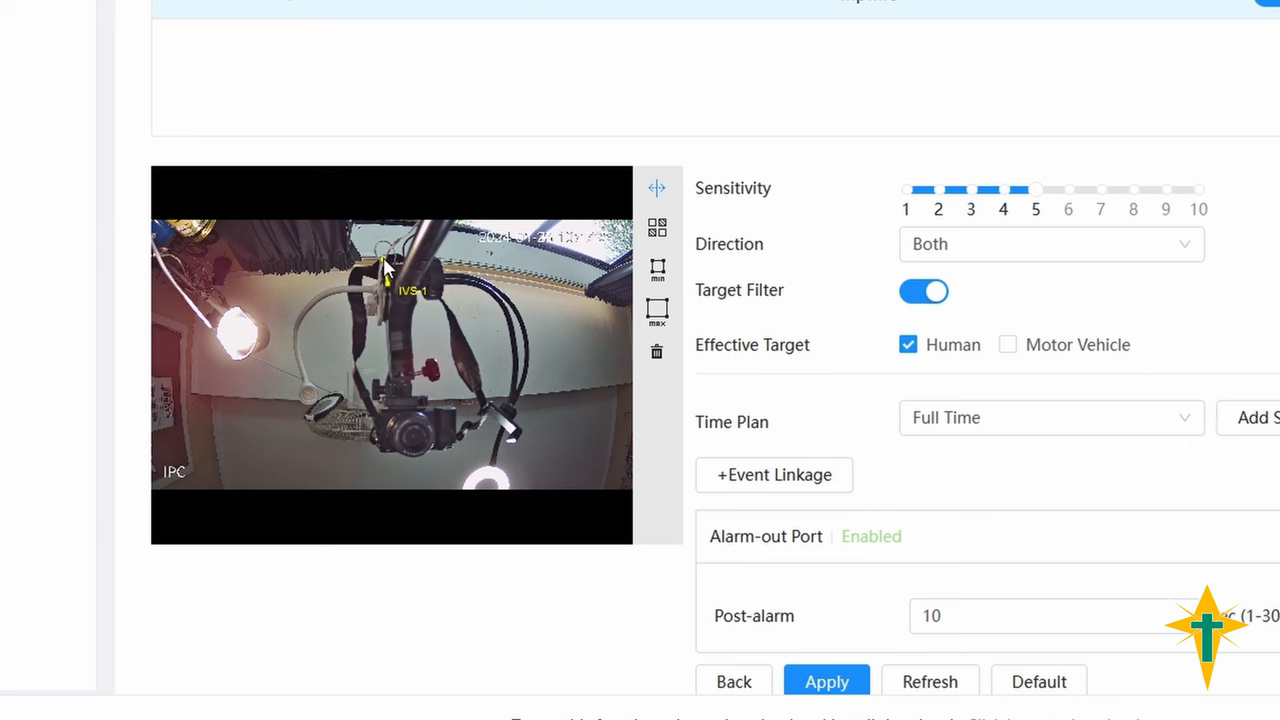
# Draw a vertical tripwire line through the middle of the view and set its crossing direction
pyautogui.moveTo(384, 276); pyautogui.dragTo(388, 490)
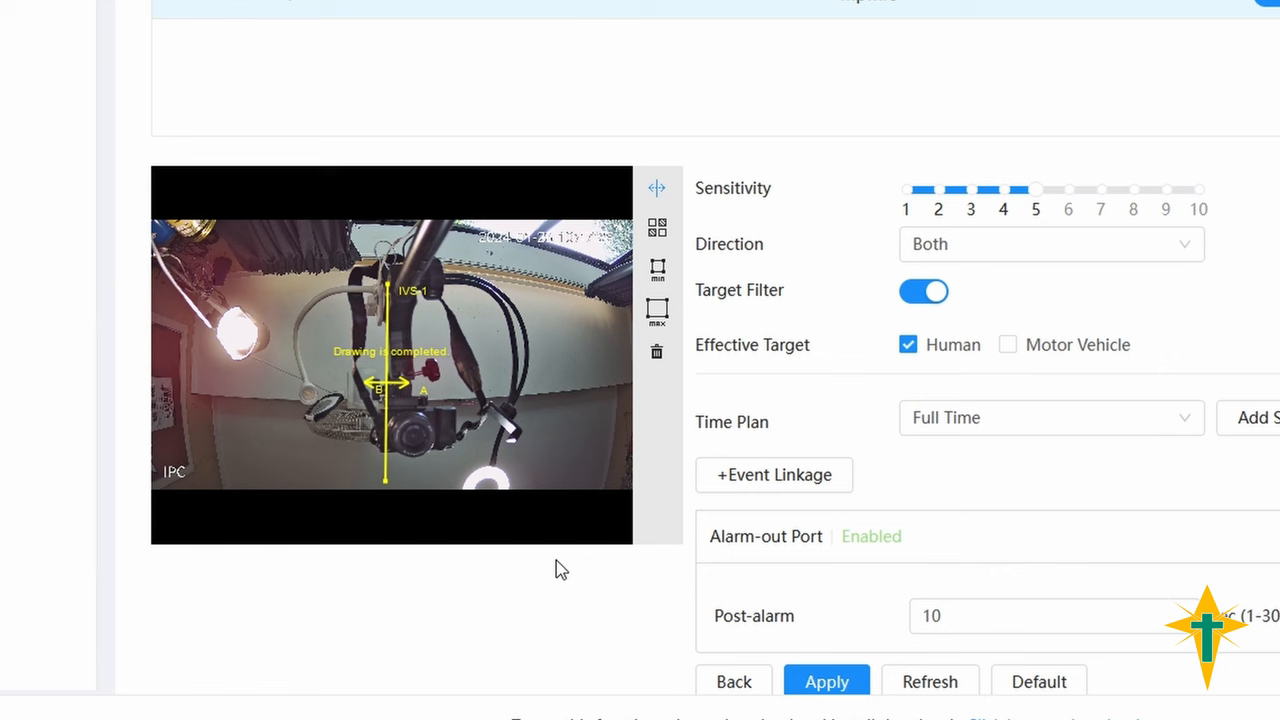
pyautogui.moveTo(420, 434)
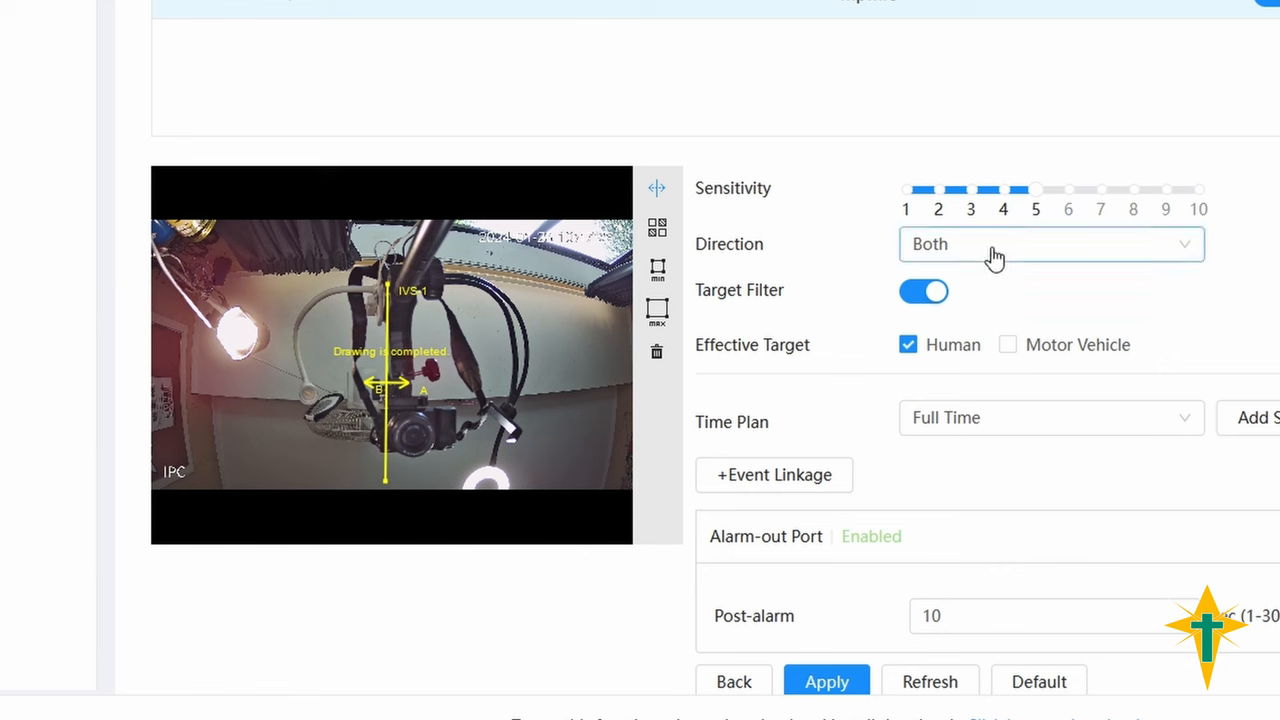
pyautogui.click(1052, 244)
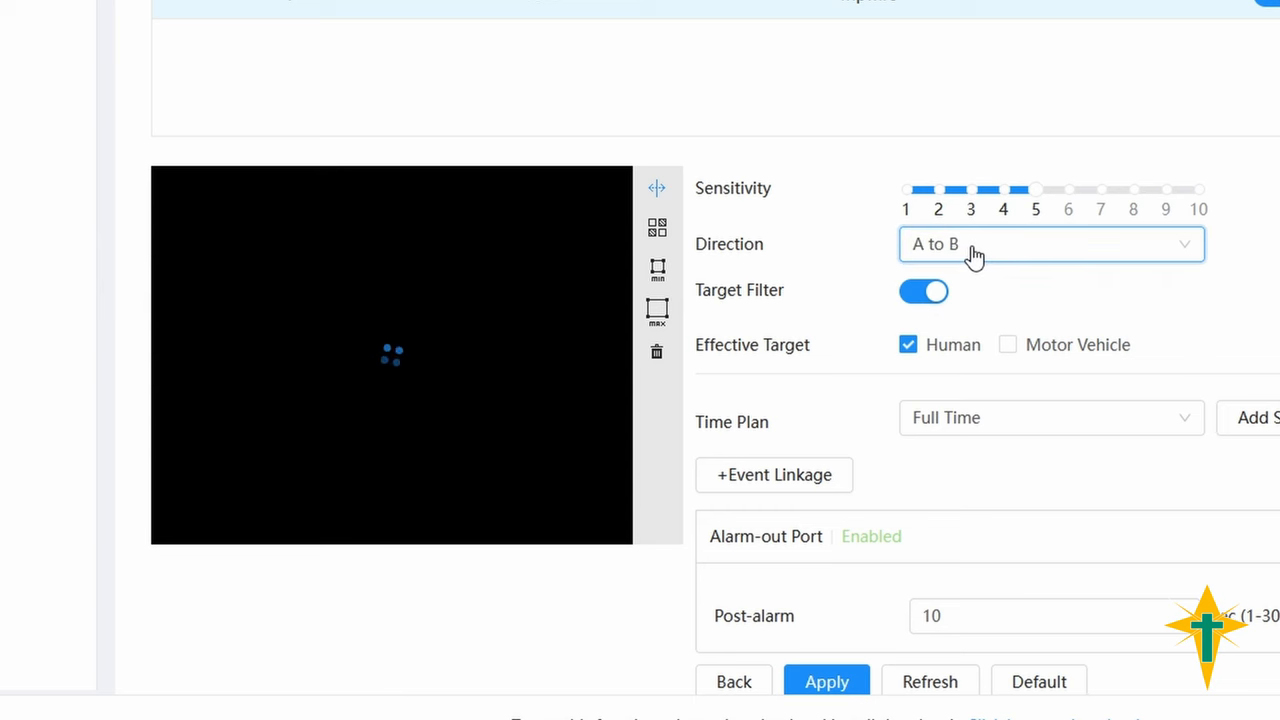
pyautogui.click(1050, 244)
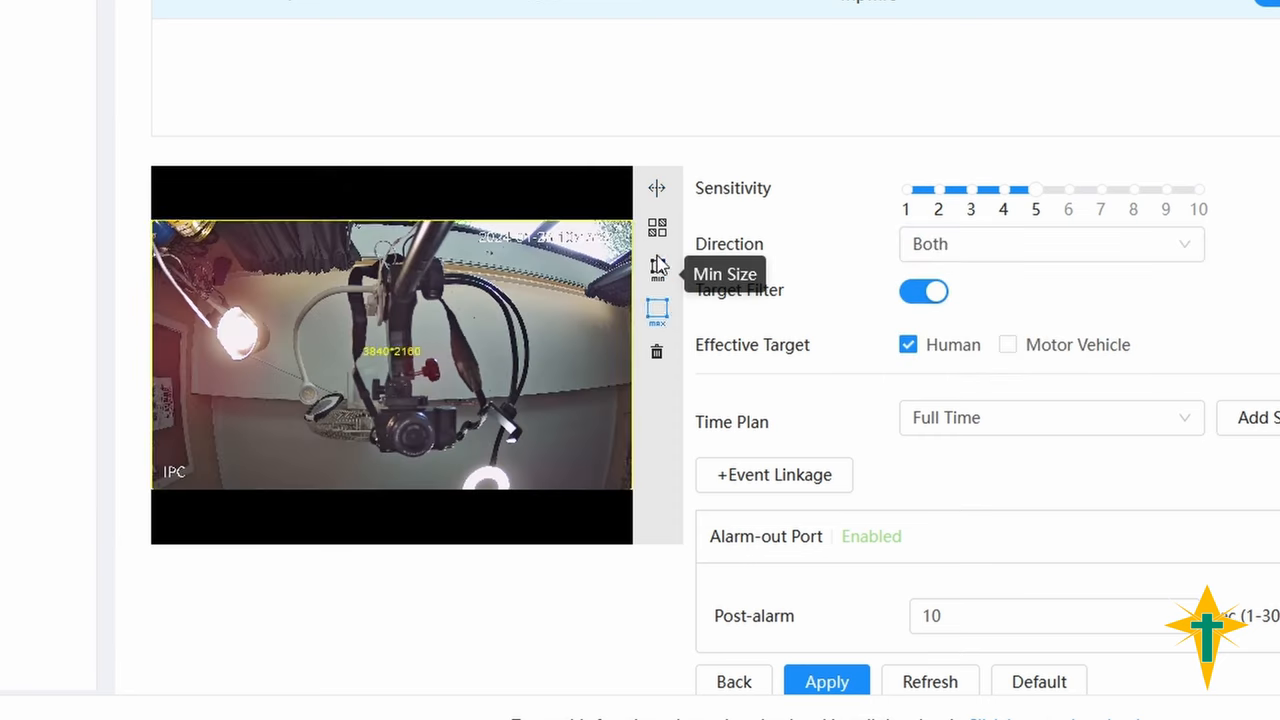
pyautogui.moveTo(656, 190)
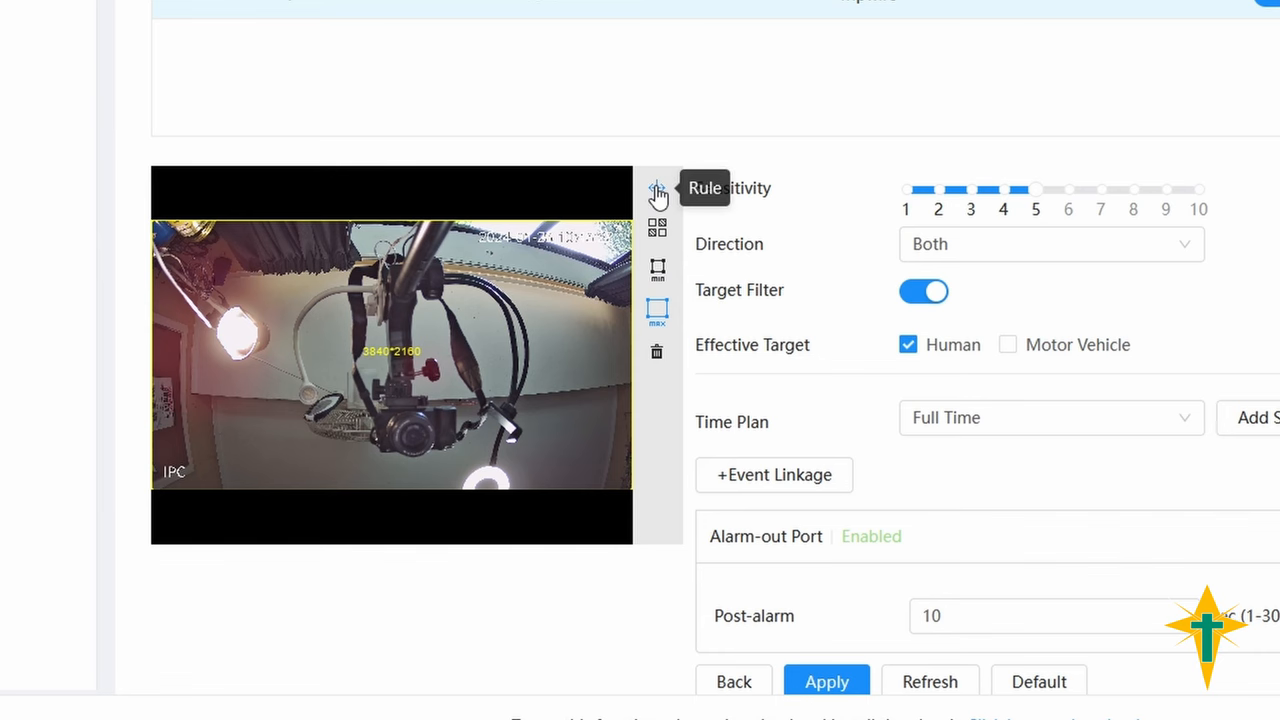